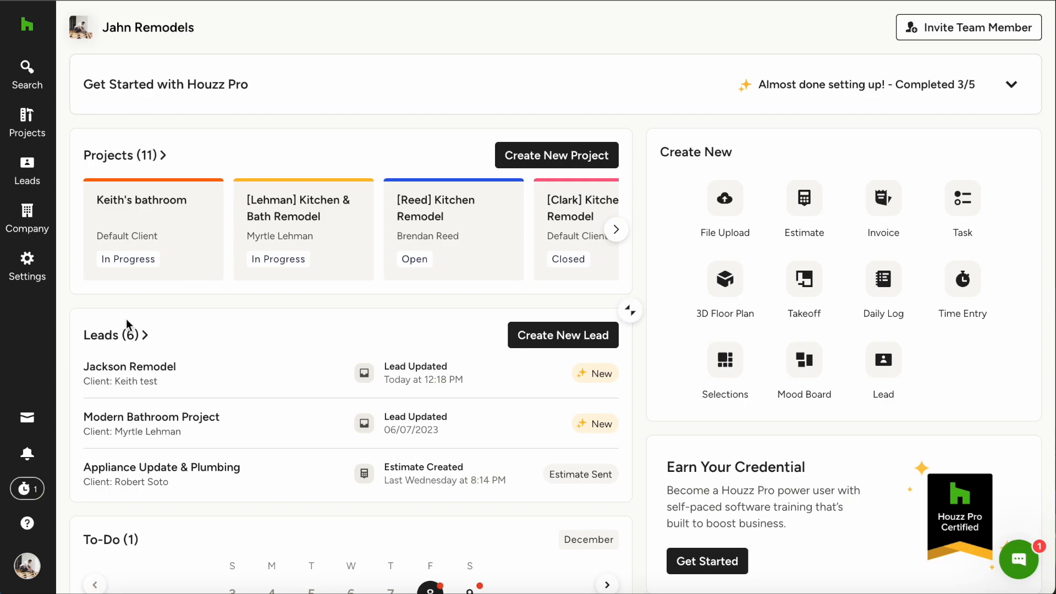
mouse_move(78, 303)
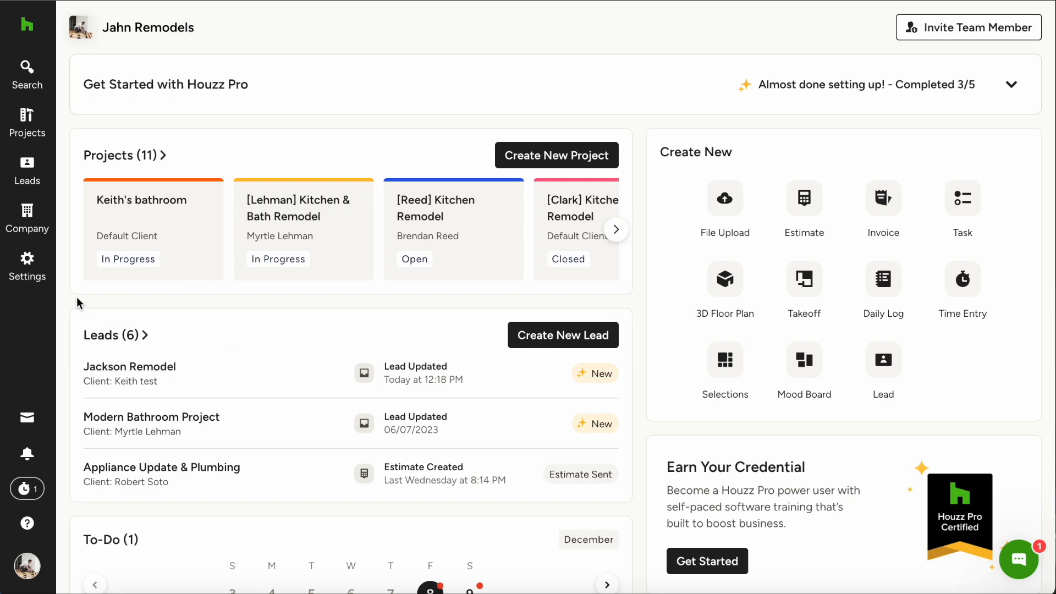
Go to Settings and open the Integrations page under Company Settings.
left_click(27, 259)
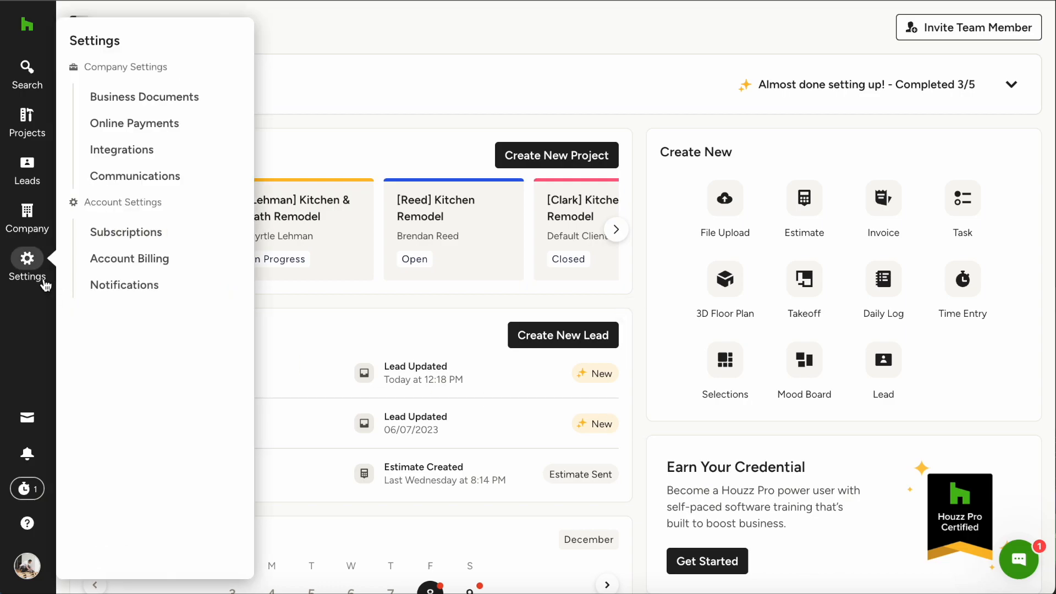
mouse_move(126, 232)
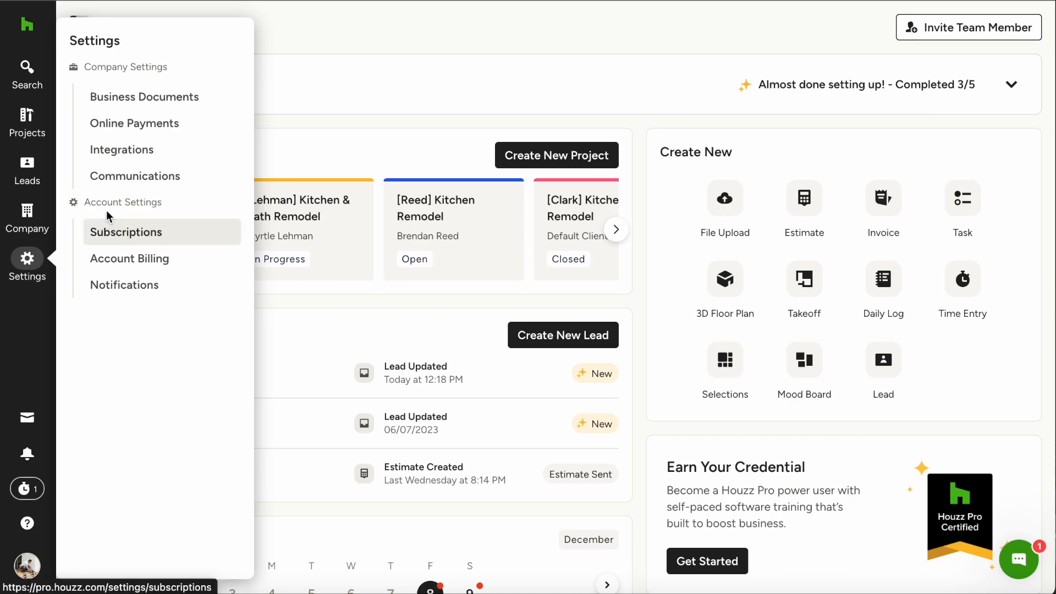
left_click(122, 150)
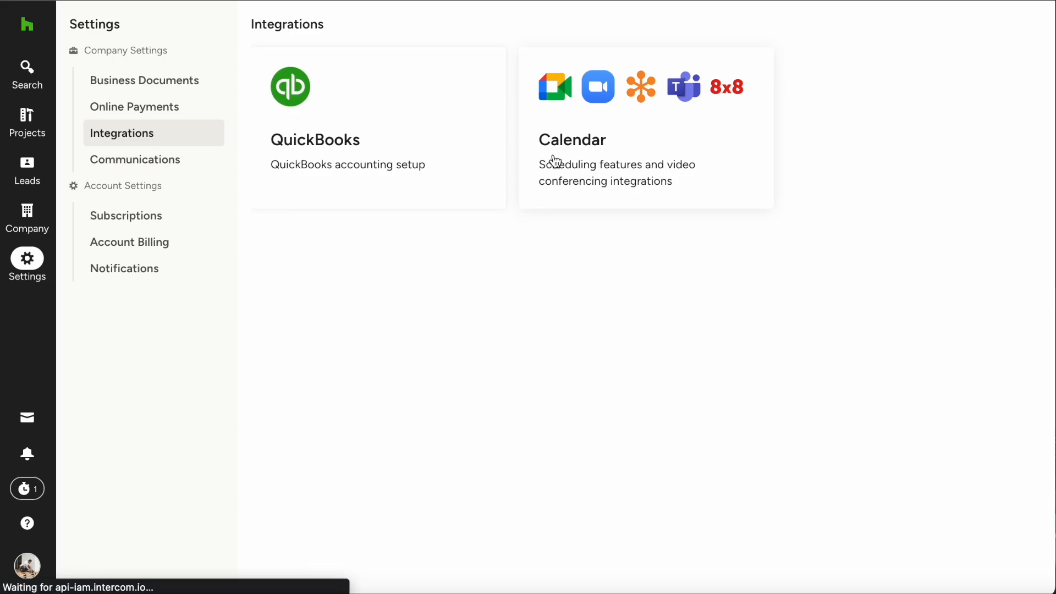
Connect Google as the calendar provider, accepting Cronofy's terms and allowing calendar access.
left_click(645, 126)
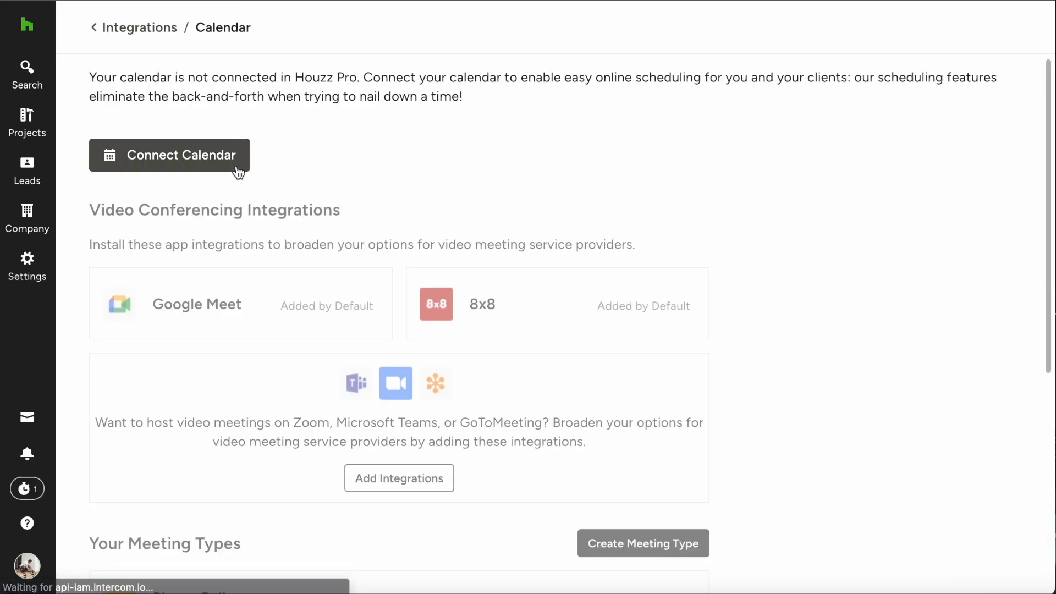
left_click(169, 155)
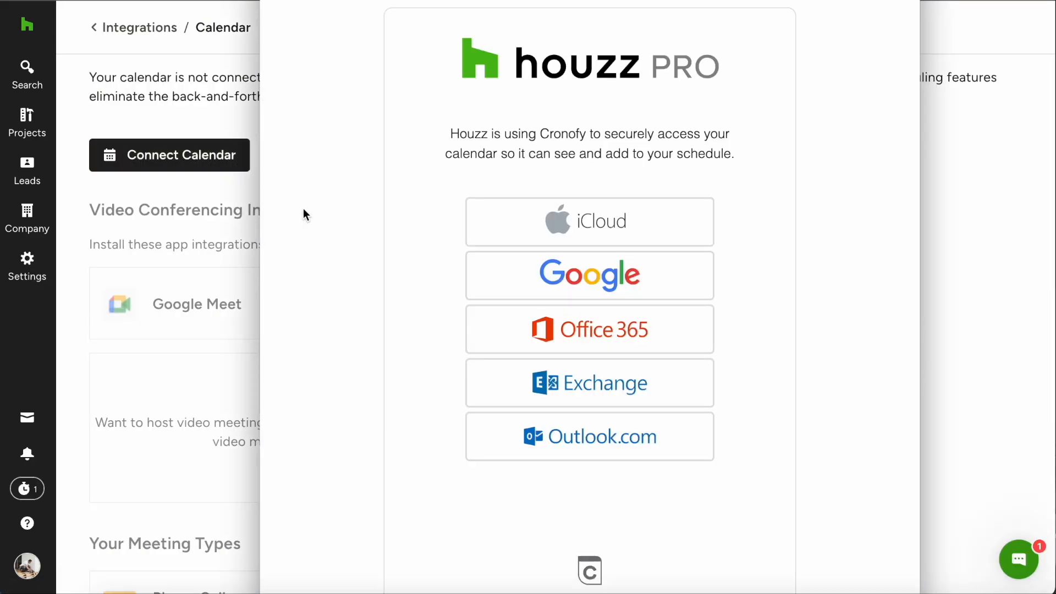
left_click(588, 275)
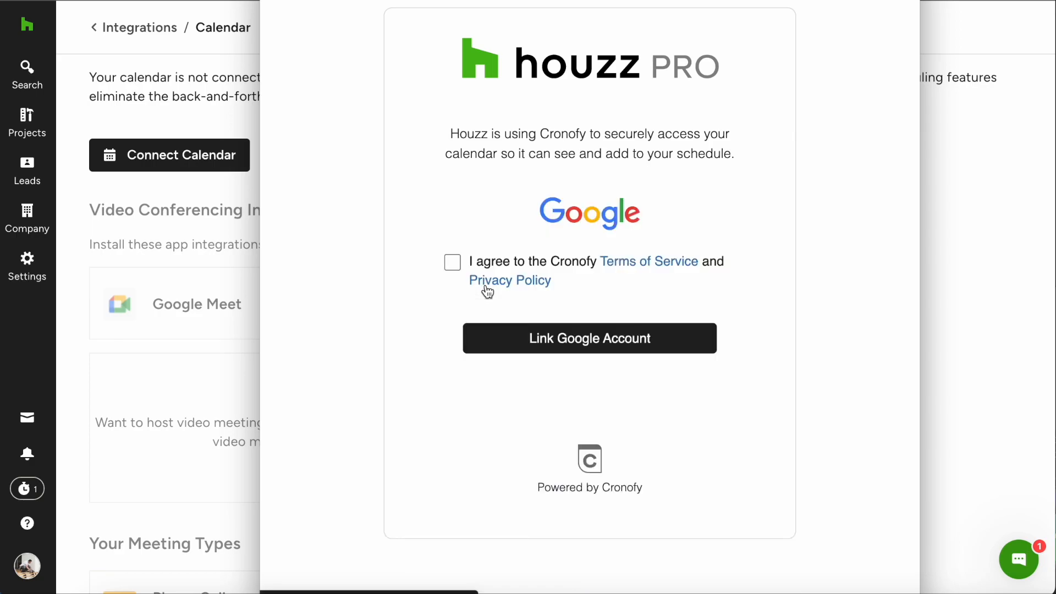
left_click(453, 261)
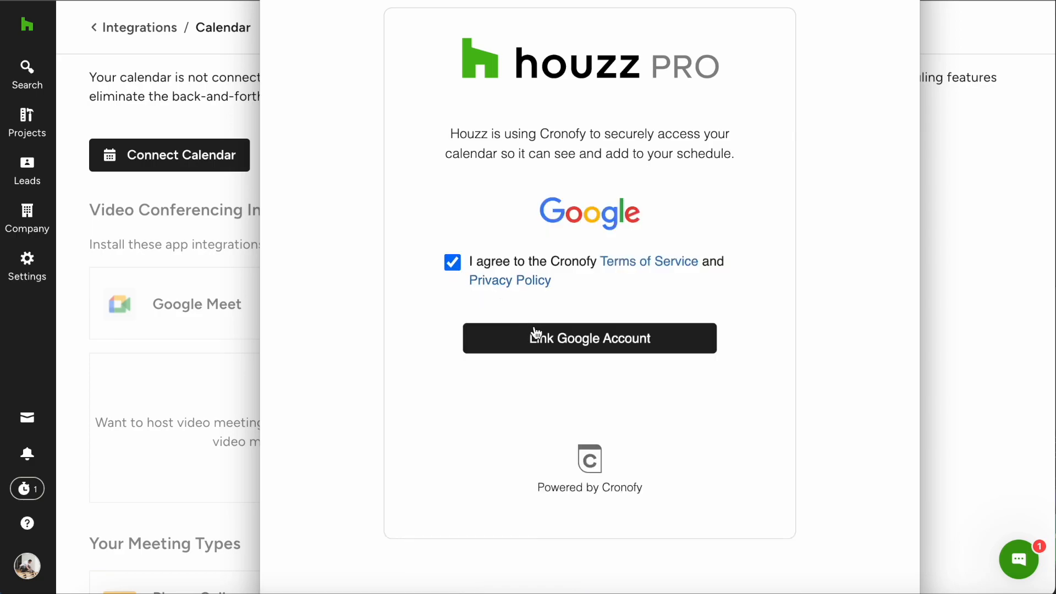
left_click(589, 338)
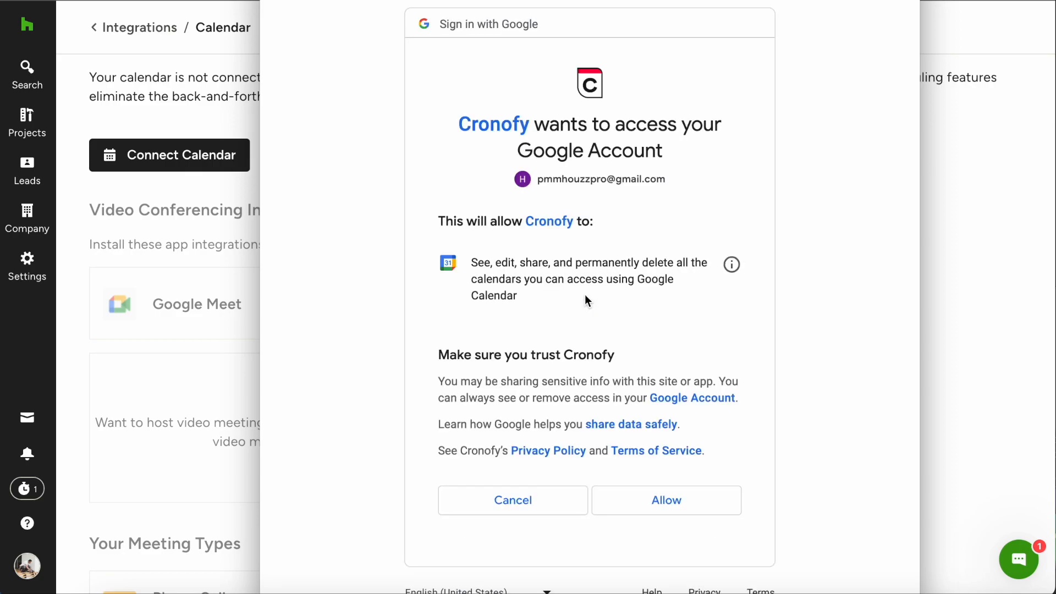
left_click(665, 500)
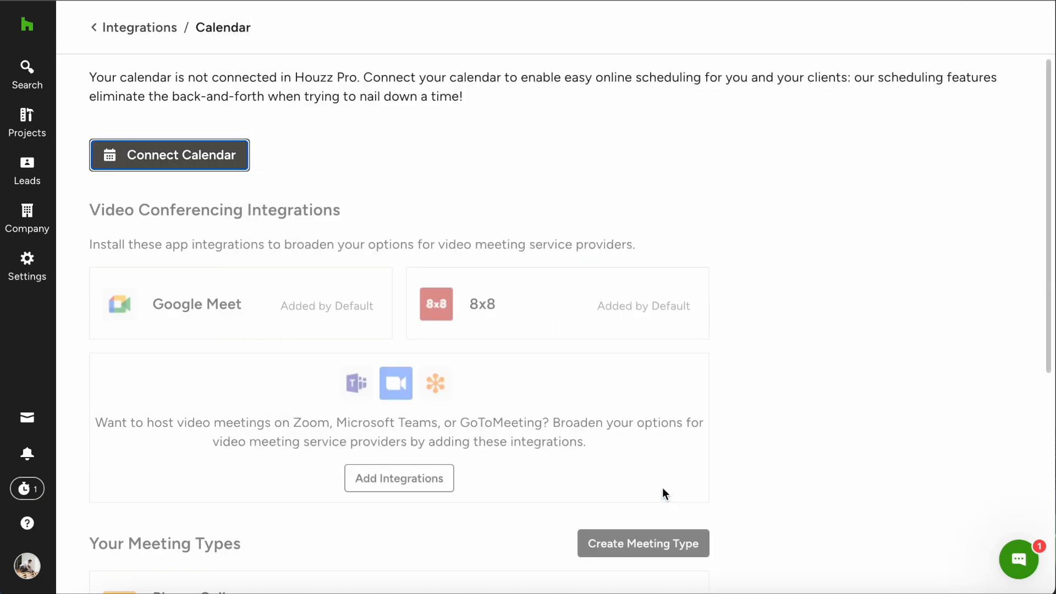
Scroll the connected calendar page to the booking link and Phone Call, Video Call, Onsite Visit meeting types.
left_click(169, 155)
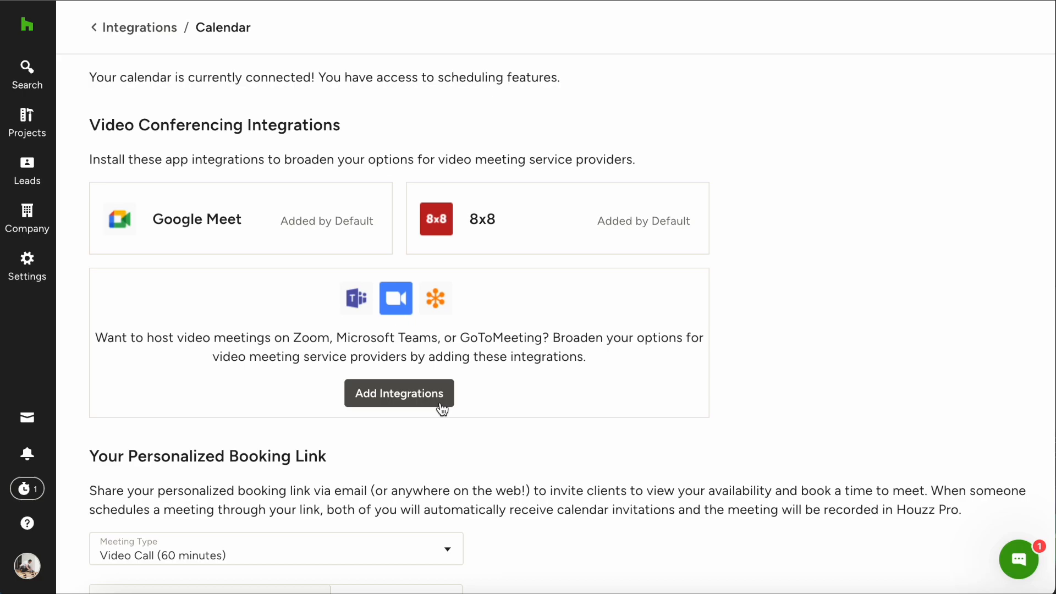
scroll("down", 3)
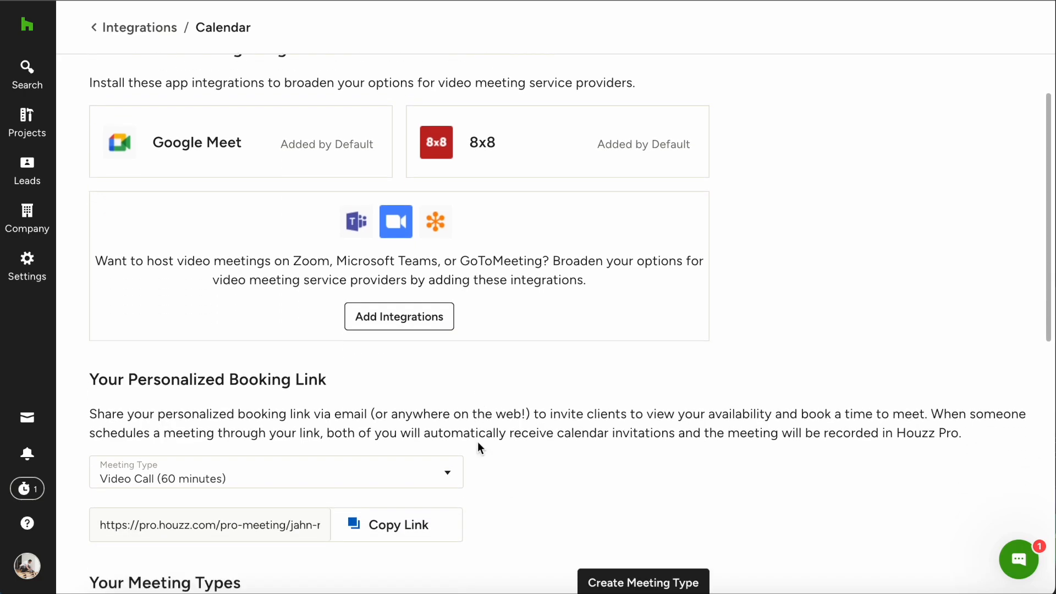
scroll("down", 3)
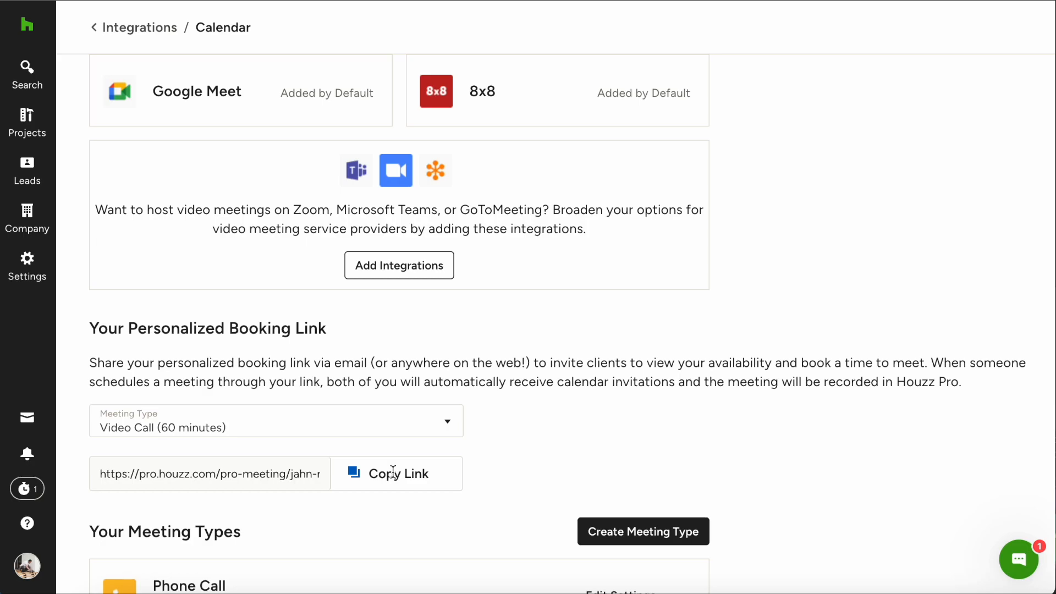
mouse_move(491, 508)
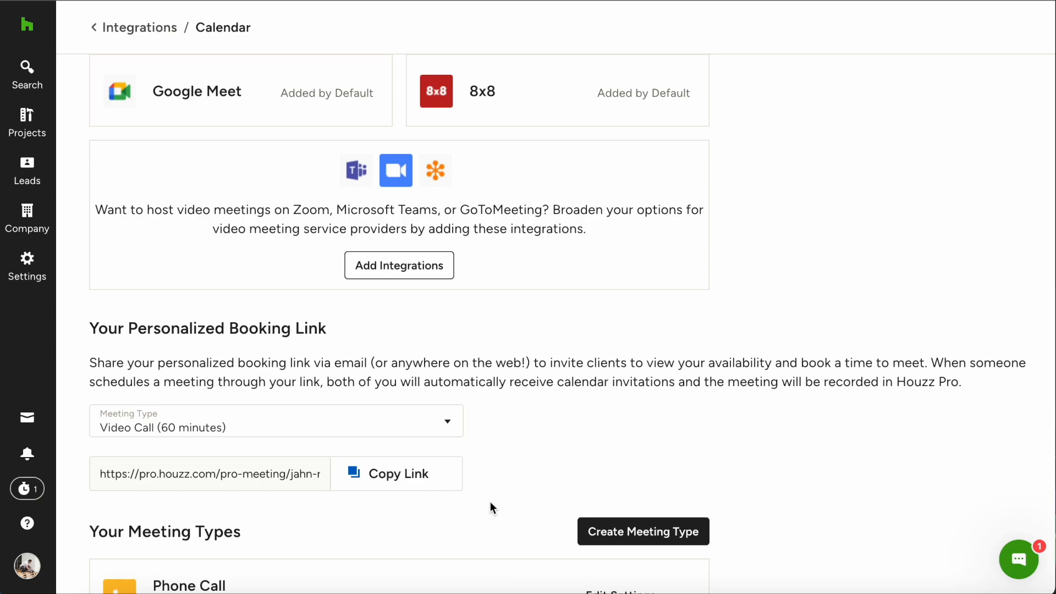
scroll("down", 3)
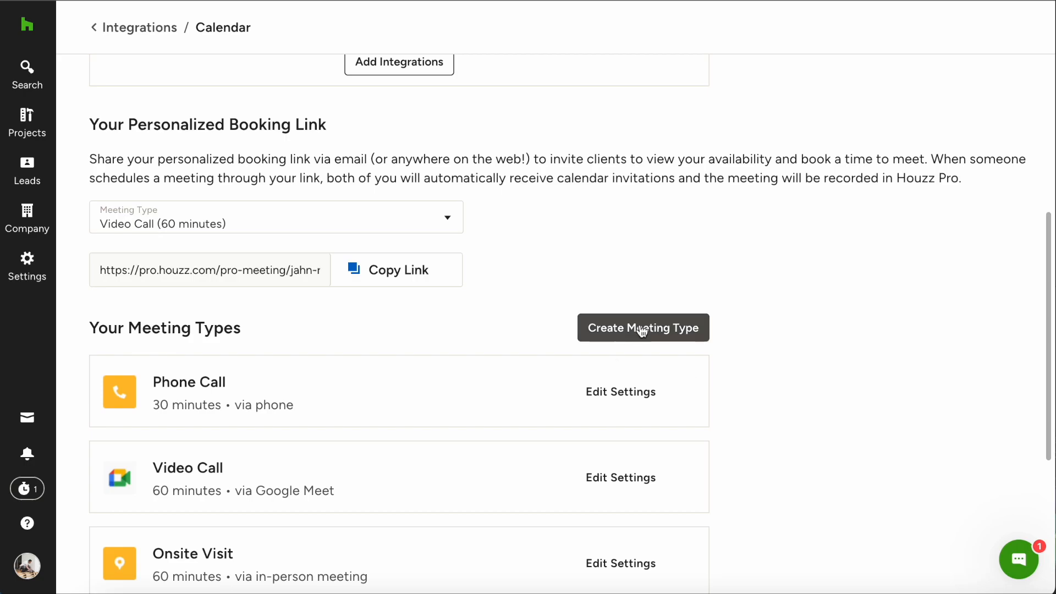
left_click(643, 328)
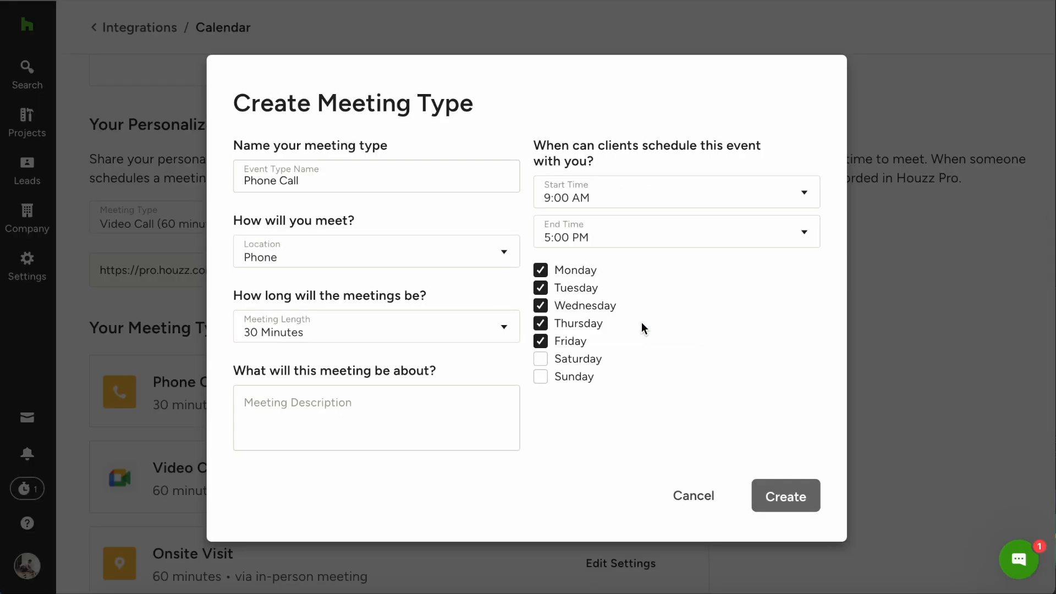
mouse_move(532, 236)
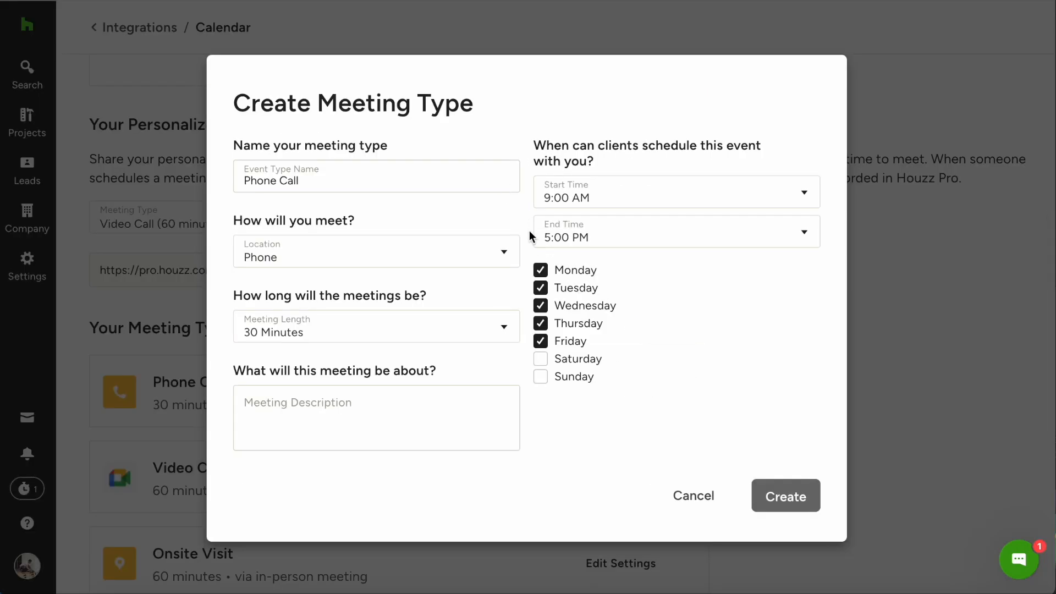
mouse_move(629, 383)
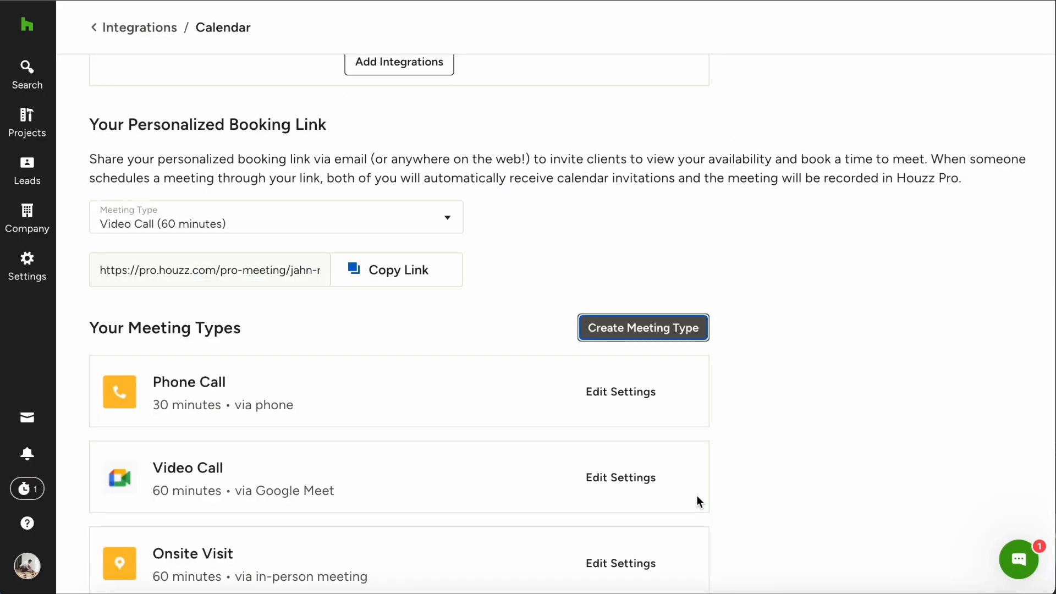
Switch on 'Promote video consultations on your Houzz profile' under Houzz Profile Video Consultation.
scroll("down", 3)
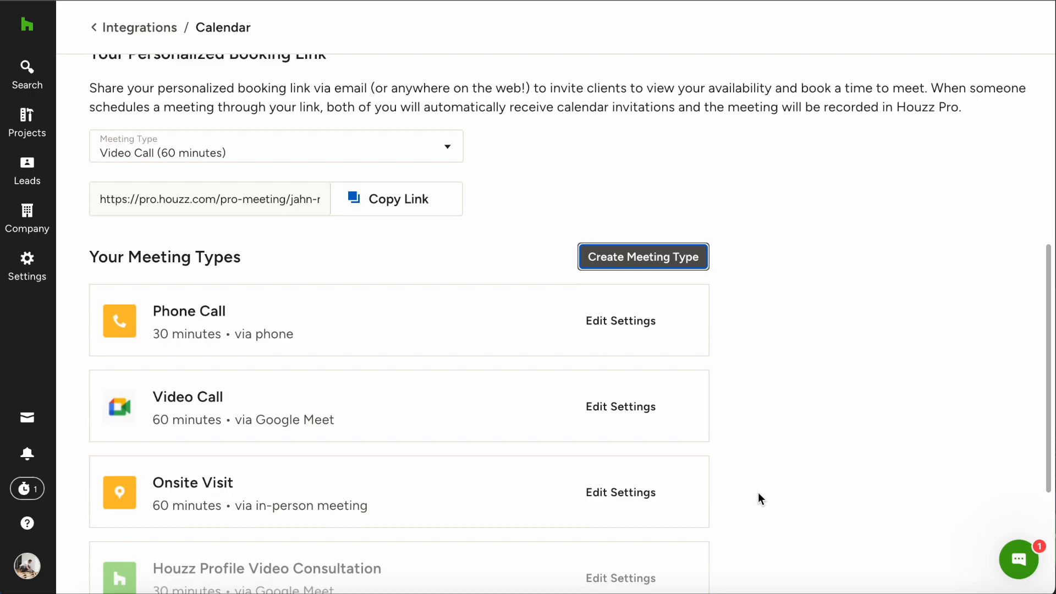
scroll("down", 3)
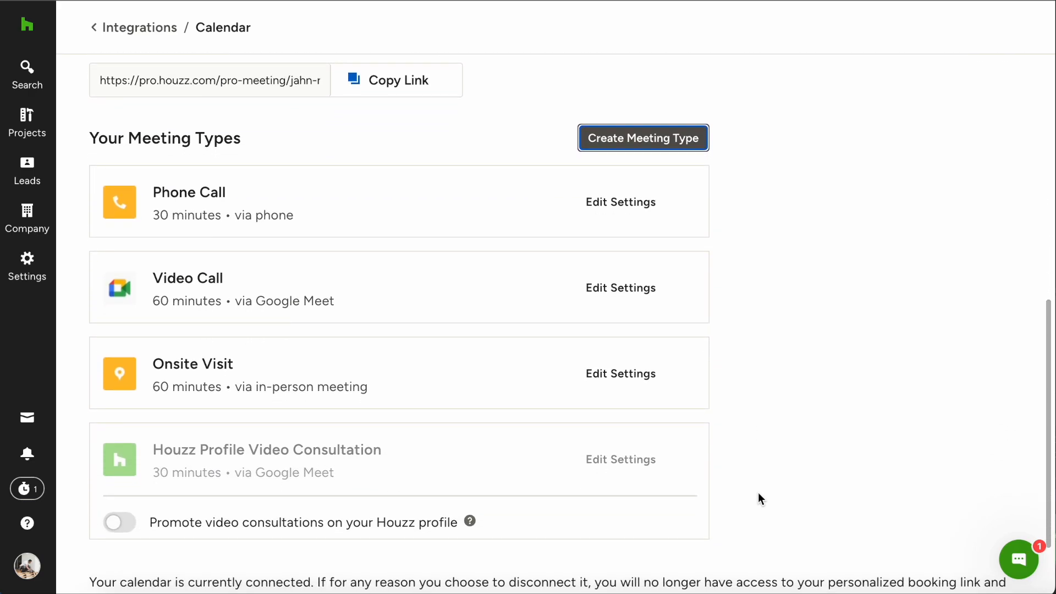
scroll("down", 3)
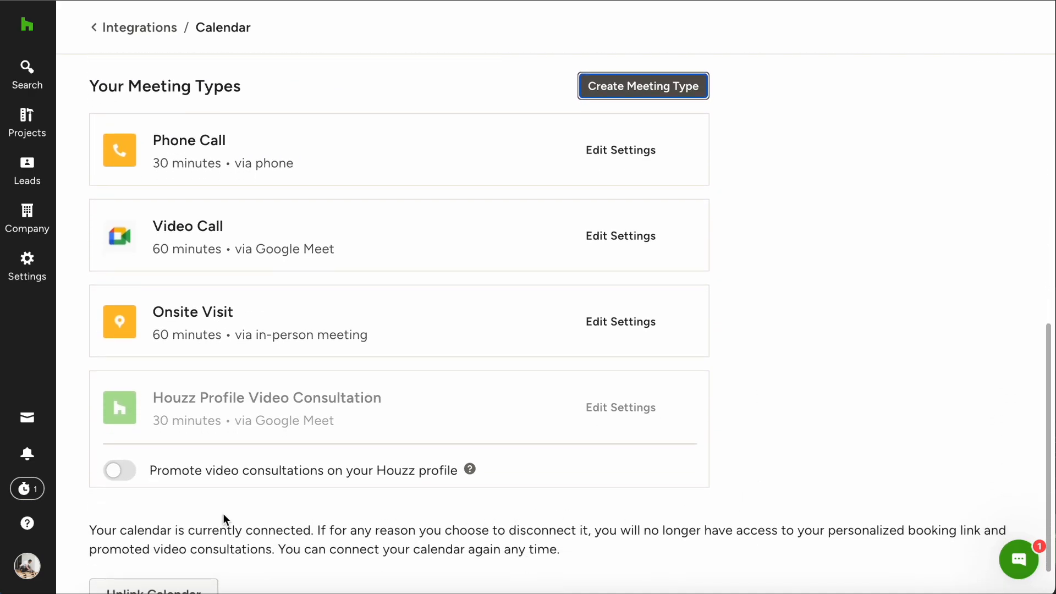
mouse_move(135, 510)
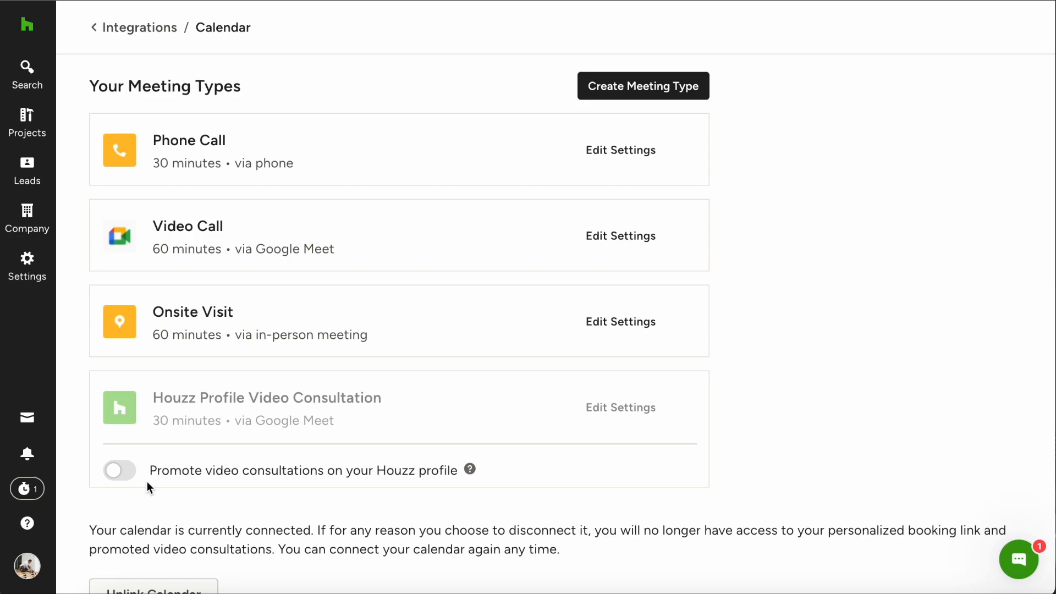
left_click(120, 470)
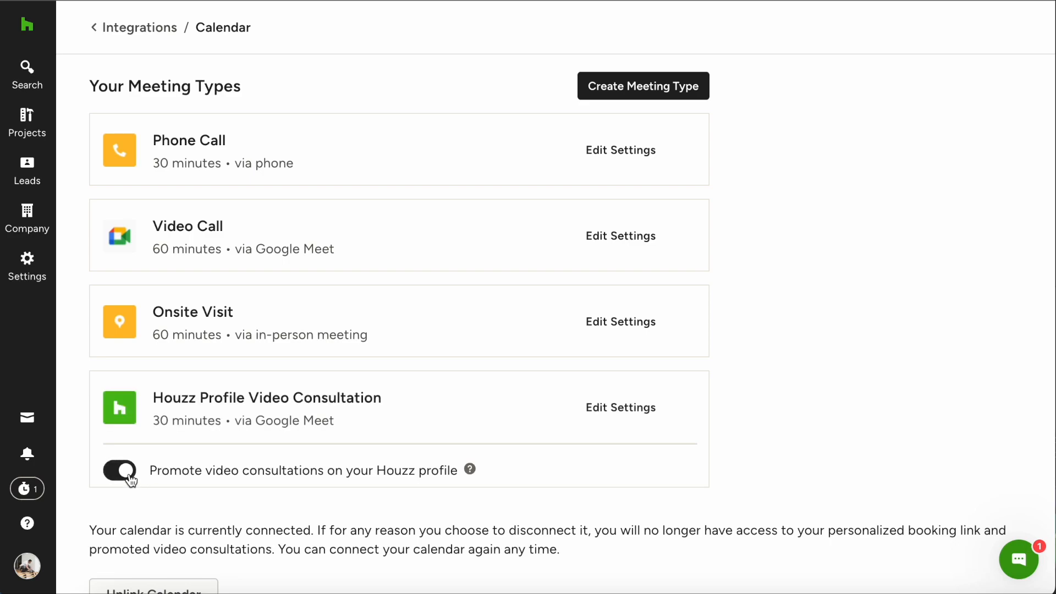